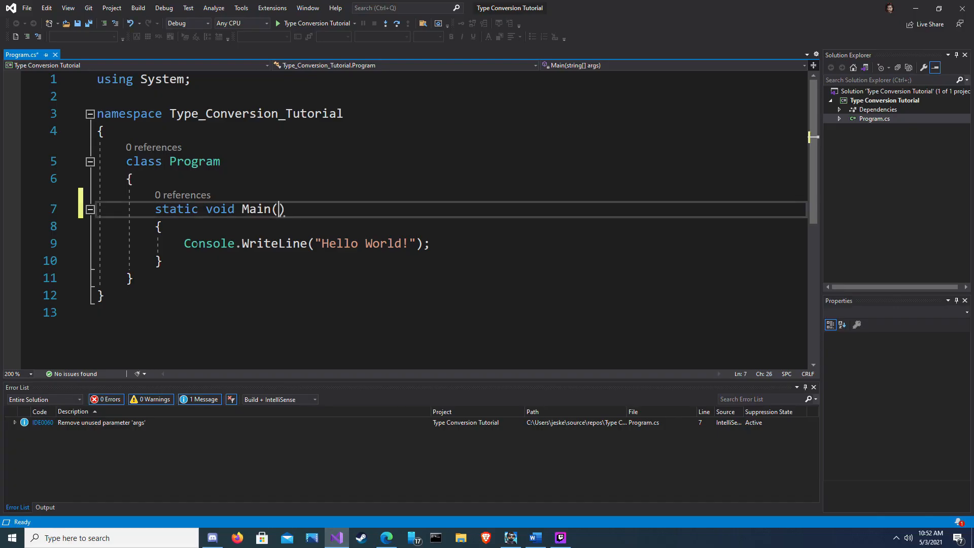
- Write an implicit conversion assigning int myInt = 30 to float myFloat, print both, and run it
type("// implicit conversion")
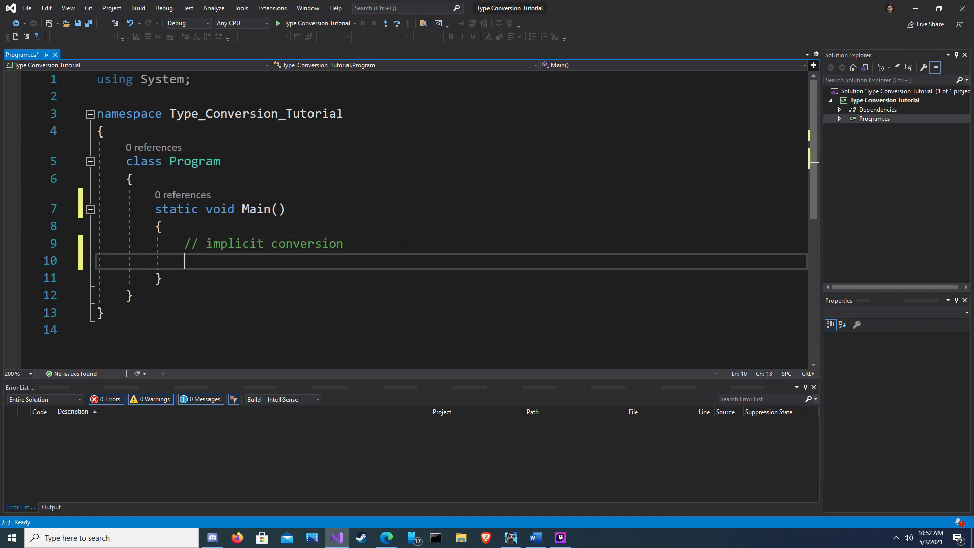
type("int myInt = 30;")
type("float")
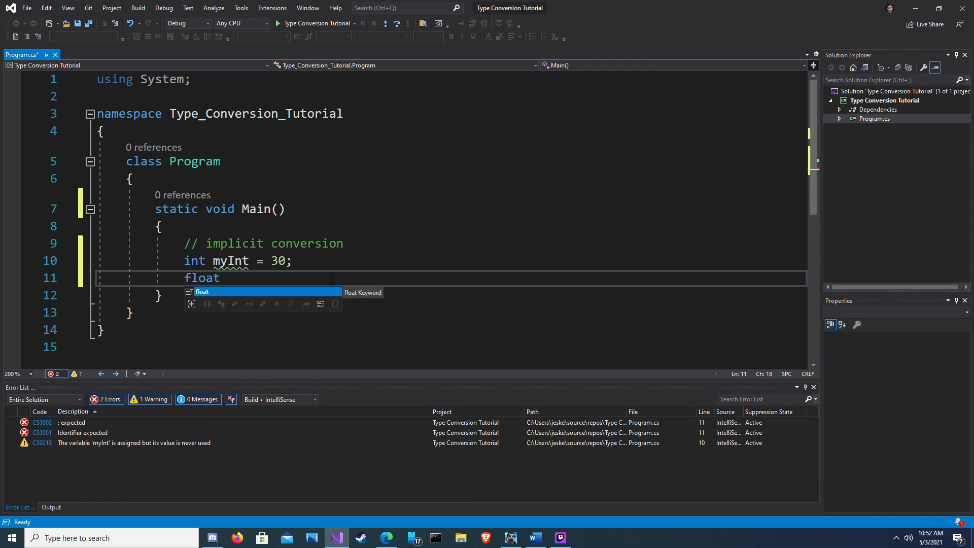
type("myFloat =")
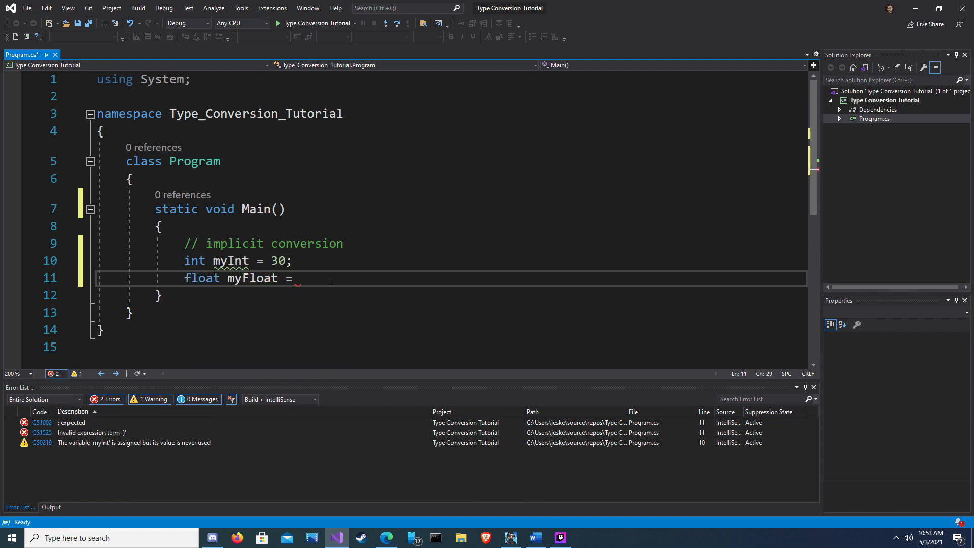
type("myInt;")
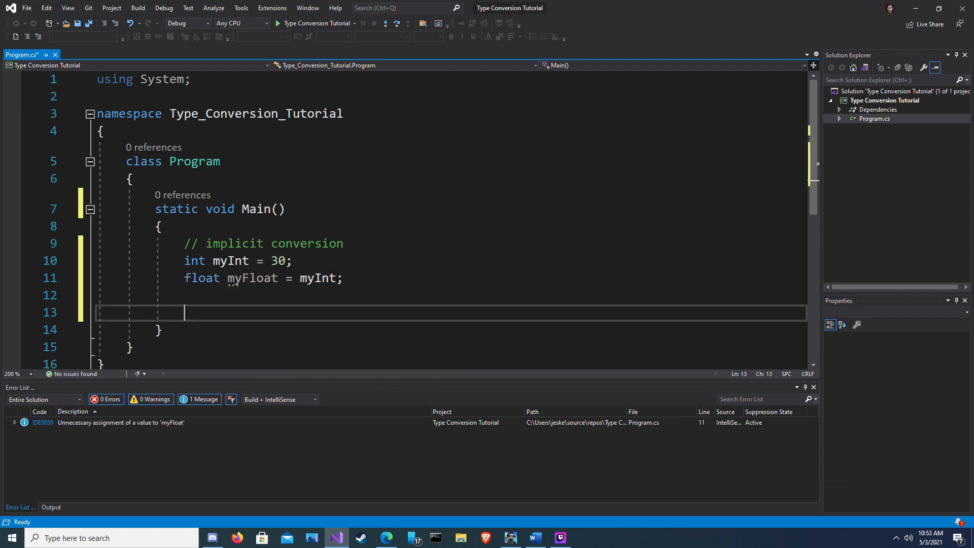
type("Console.WriteLine(")
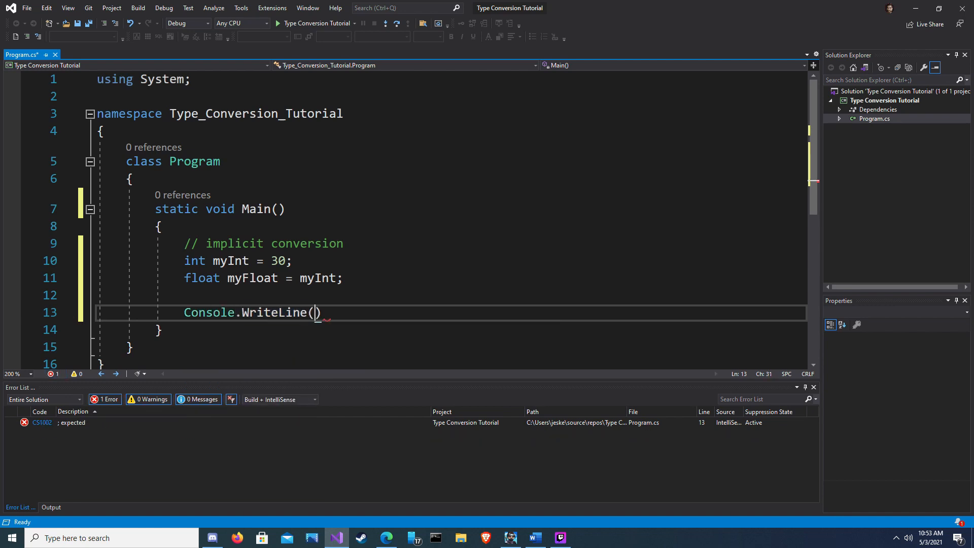
type("myInt);")
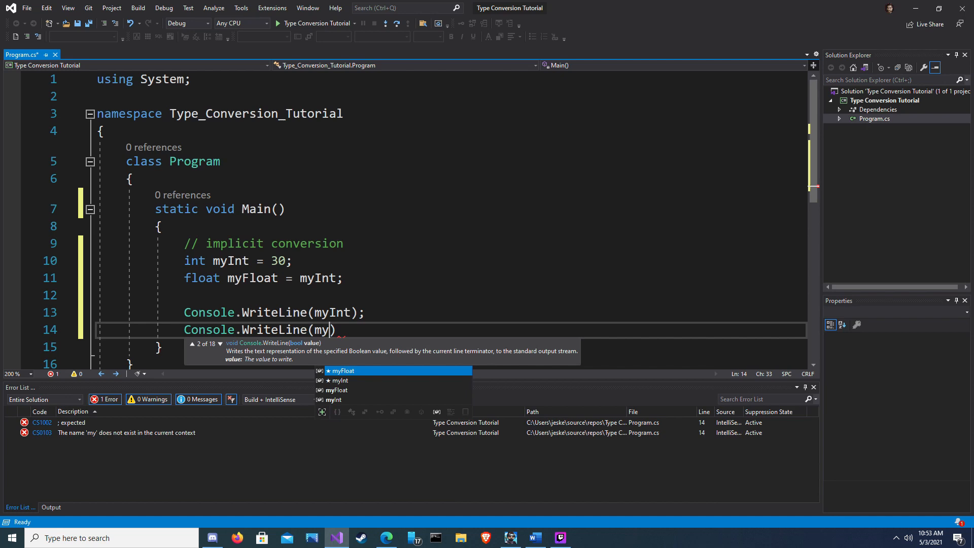
type("Float);")
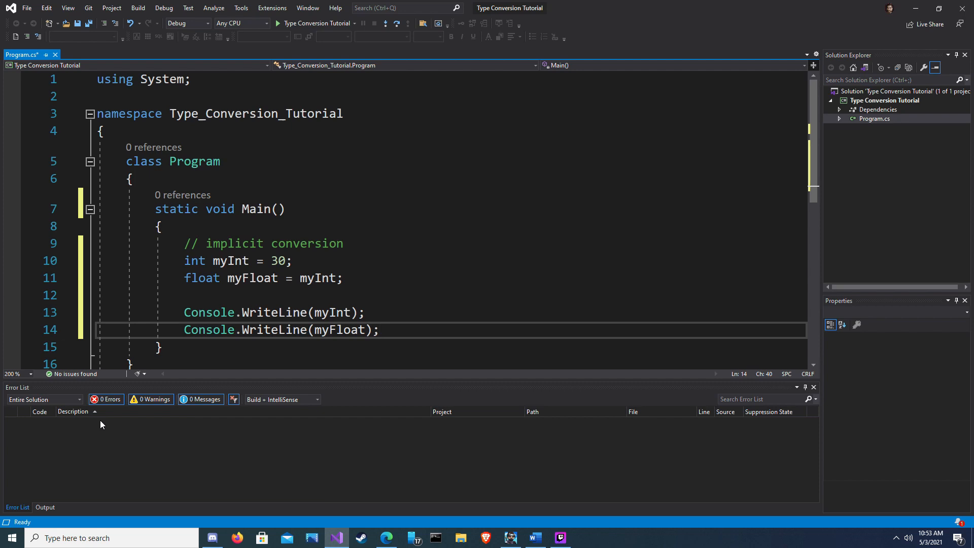
left_click(277, 23)
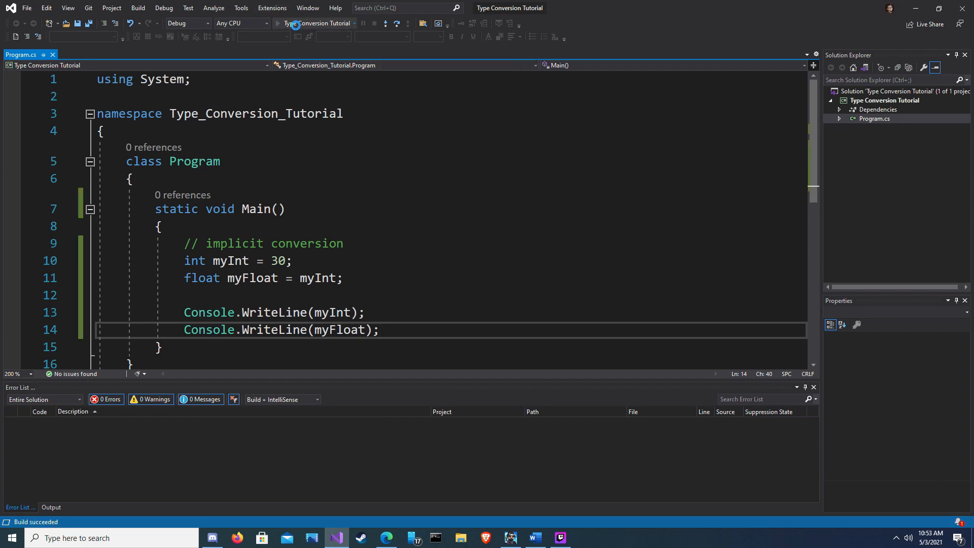
left_click(277, 22)
type("// expl")
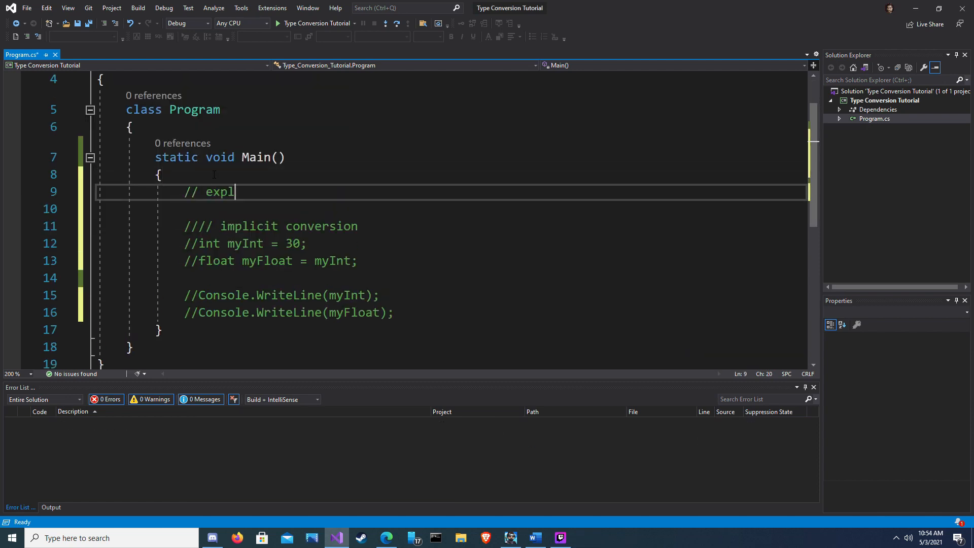
- Start an explicit conversion example assigning float myFloat = 30.5f to int myInt
type("icit conversion")
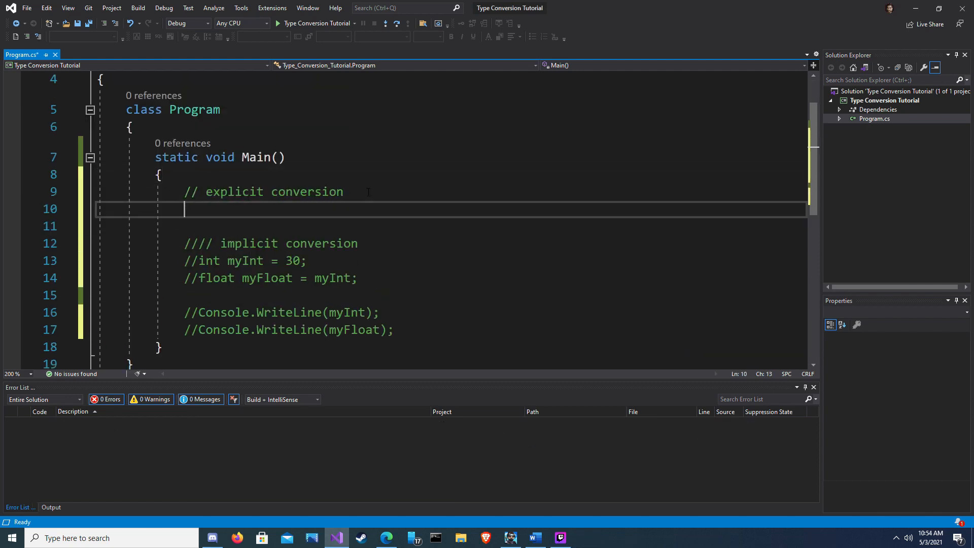
type("float myFloat")
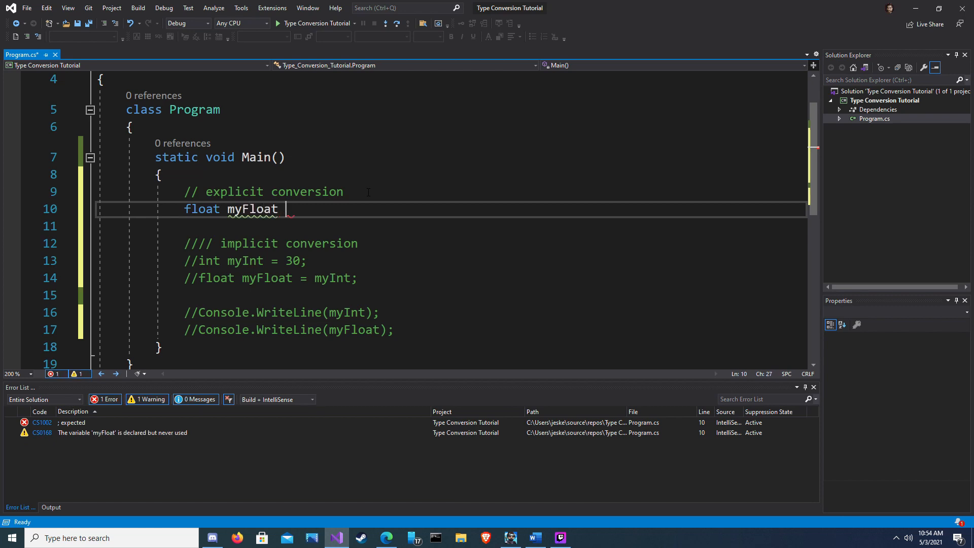
type("= 30.5f;")
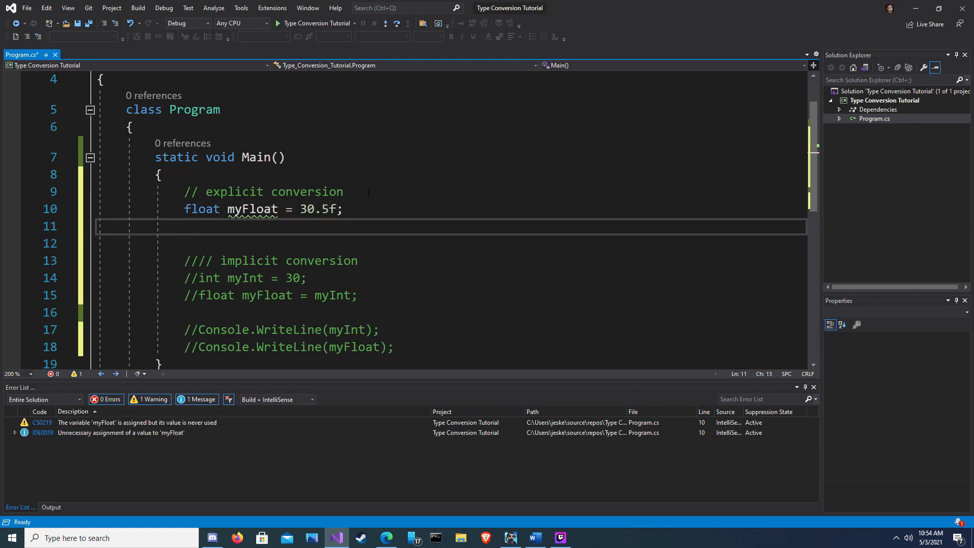
type("int myInt = myFloat;")
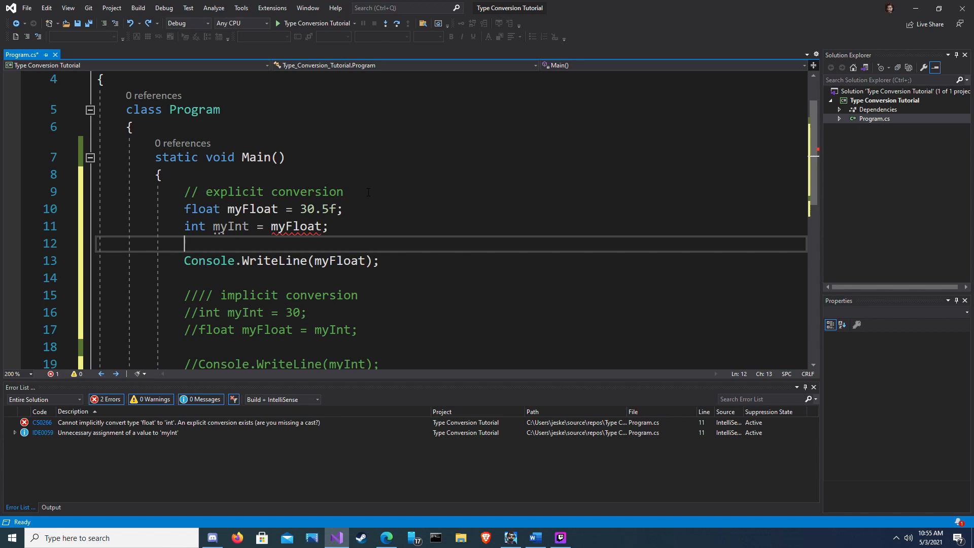
- Print myInt, add the (int) cast on myFloat, and run the program
type("Console.")
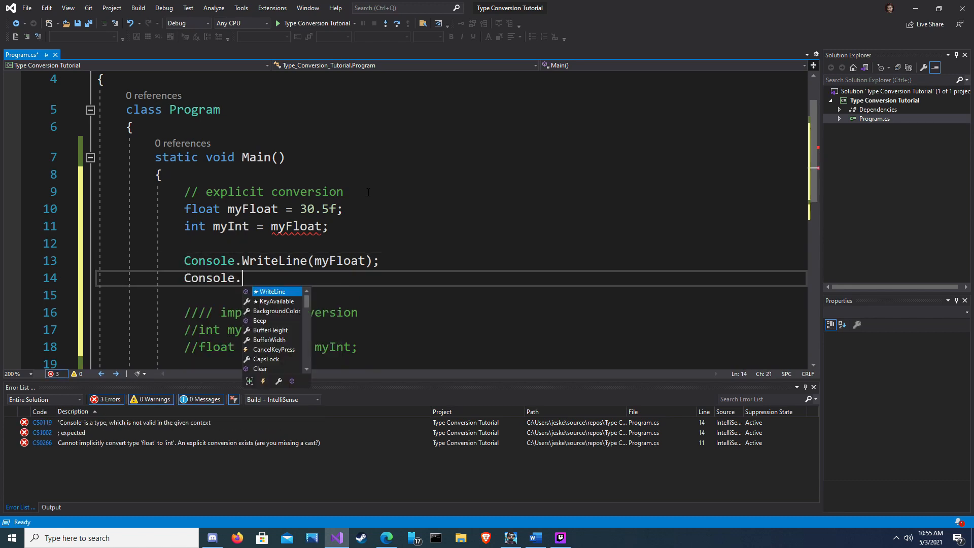
type("WriteLine(myInt)")
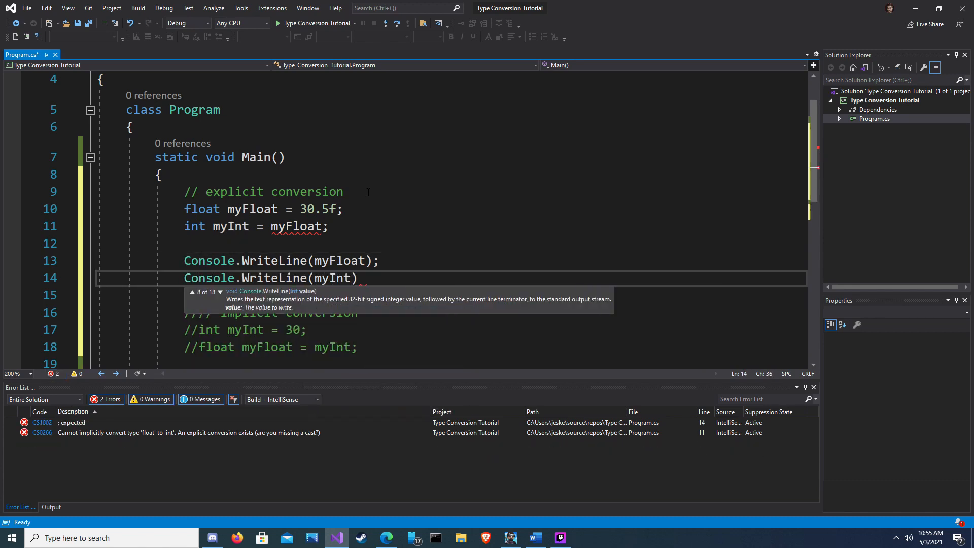
type(";")
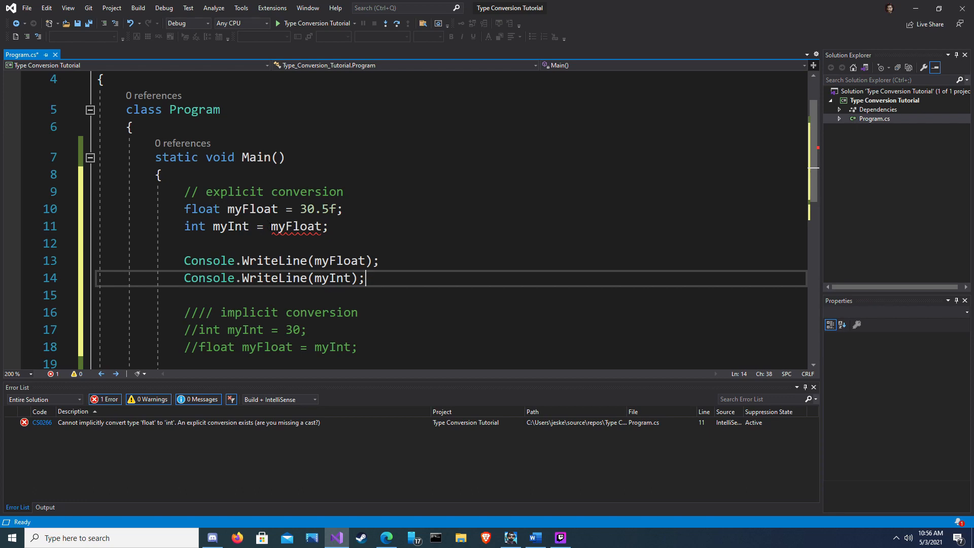
type("(int)")
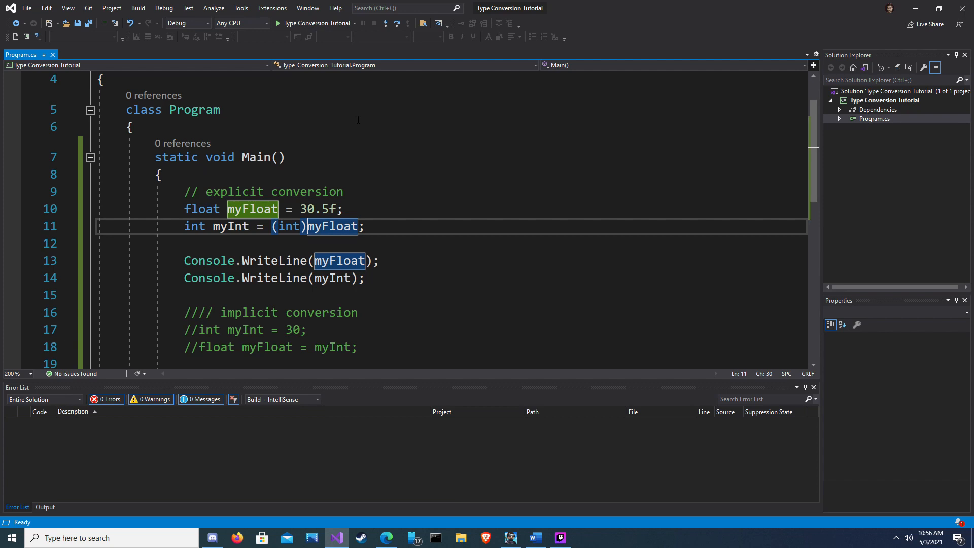
mouse_move(338, 75)
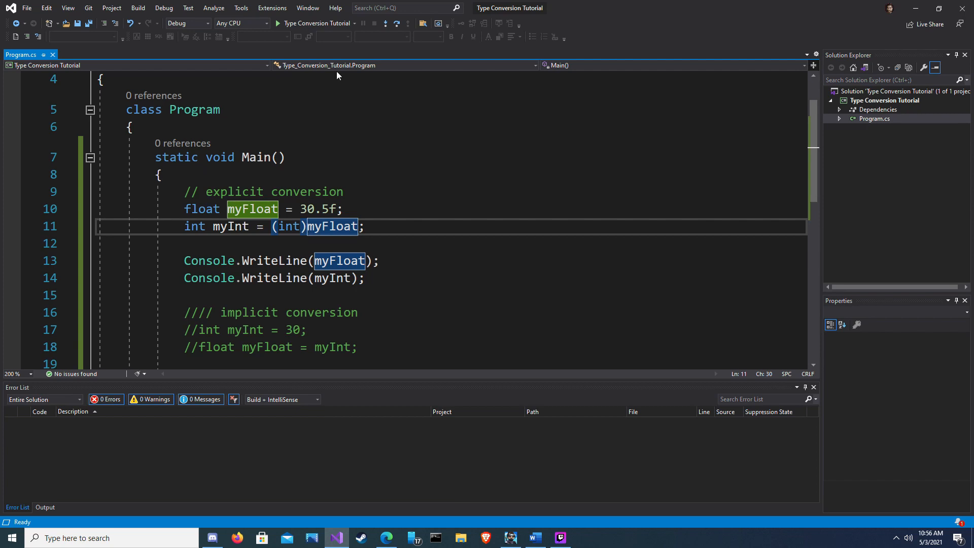
left_click(277, 23)
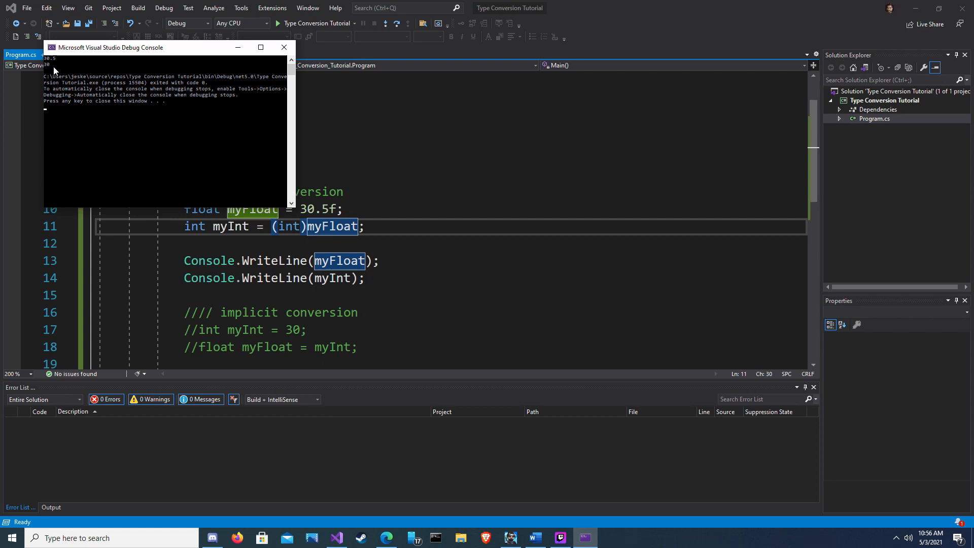
mouse_move(283, 47)
type("// b")
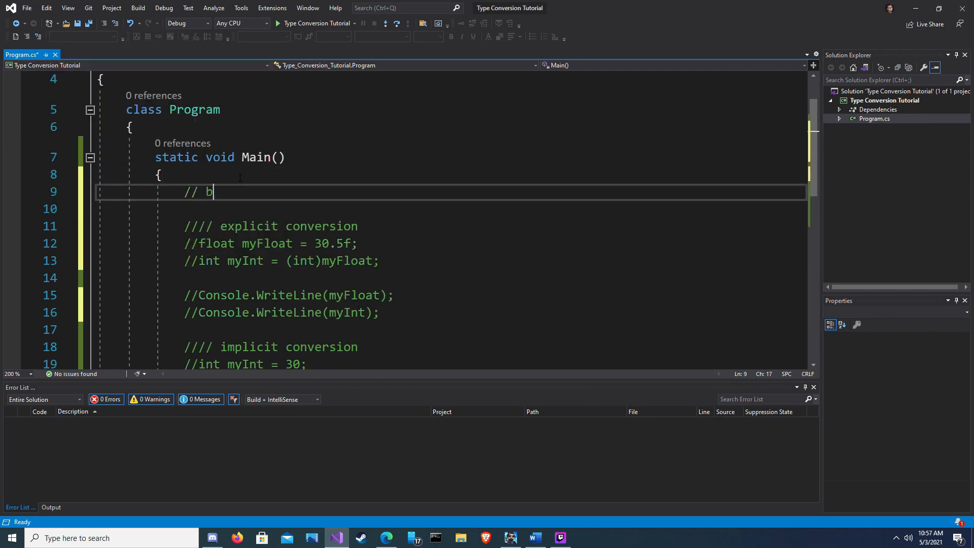
- Add a built-in conversion section setting myString to myInt.ToString() with myInt = 30, printing both
type("uilt in convert method")
left_click(451, 209)
type("int")
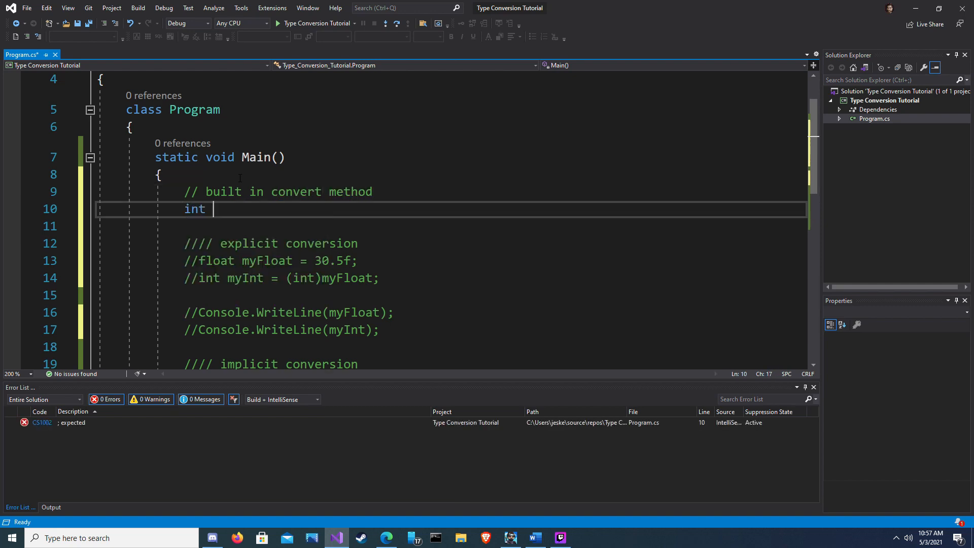
type("myInt = 30;")
left_click(452, 226)
type("string myStr")
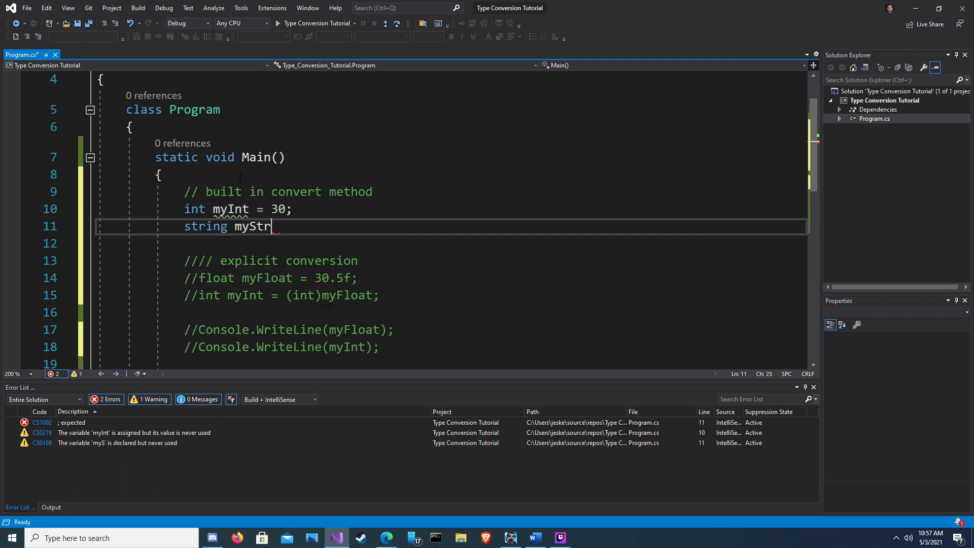
type("ing = myInt;")
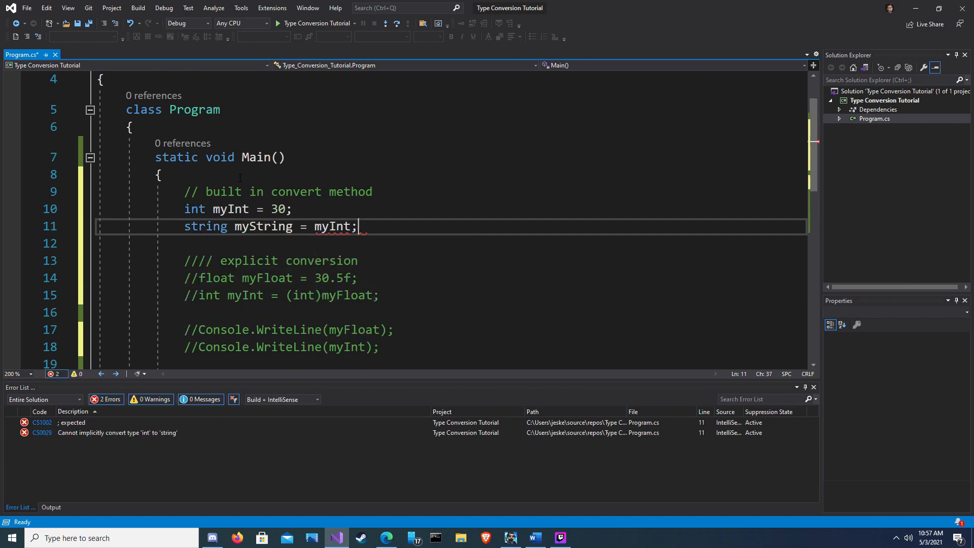
type("Console.wr")
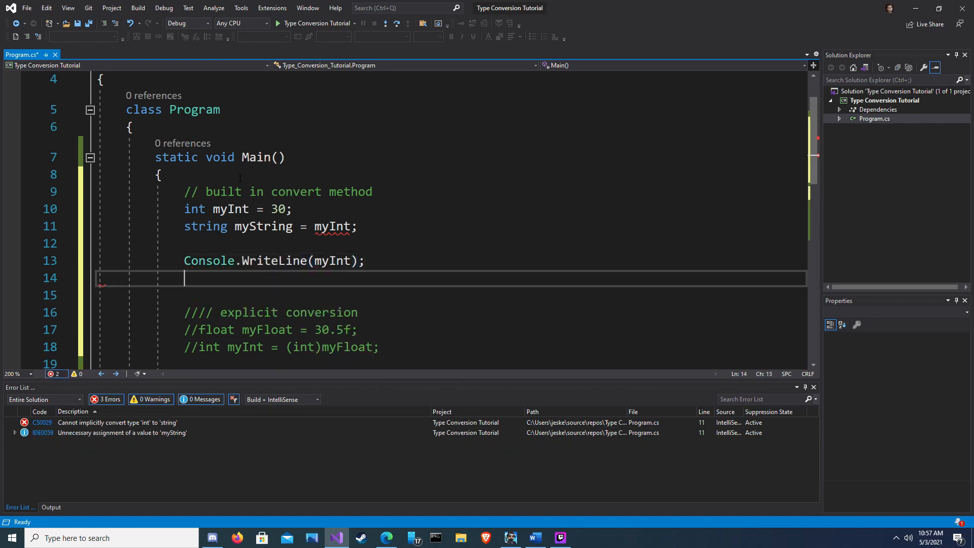
type("Console.WriteLine(myString);")
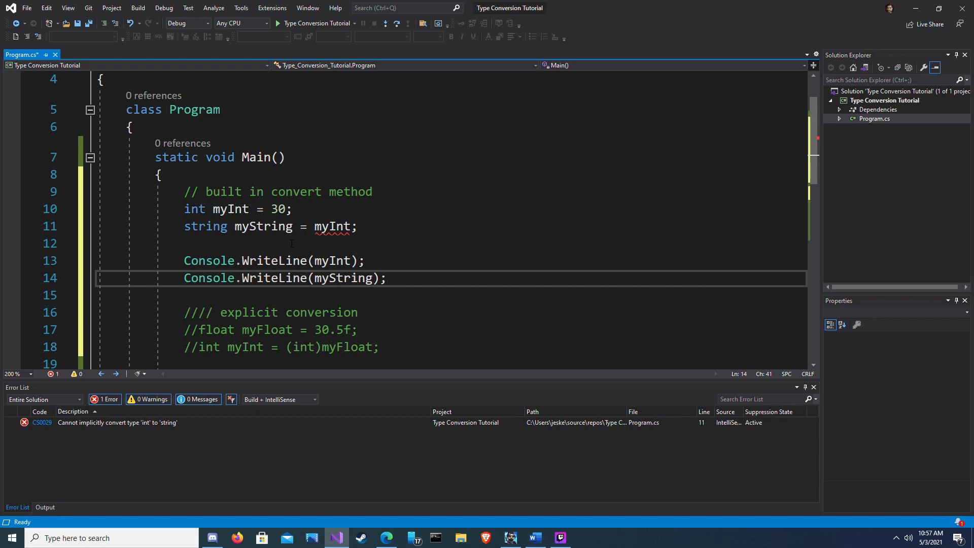
type(".ToString(")
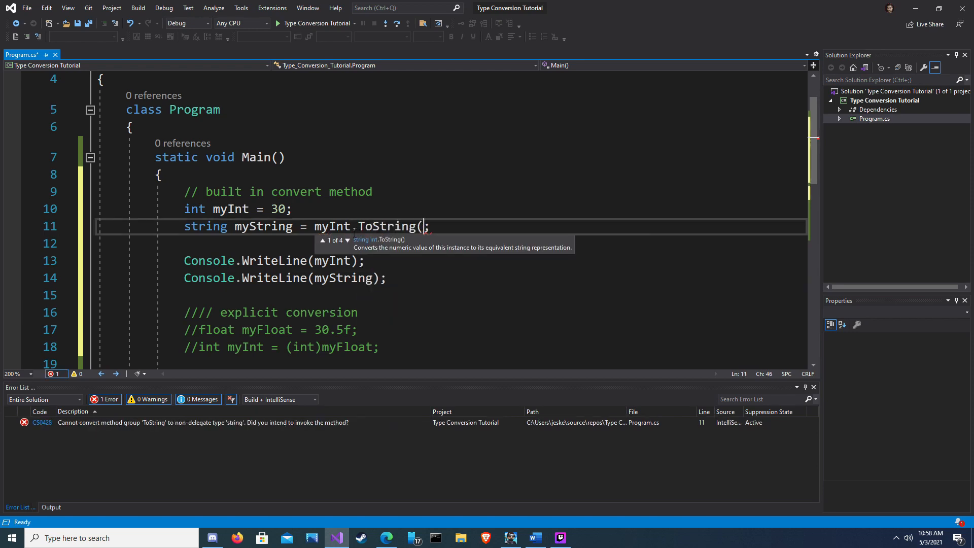
type(")")
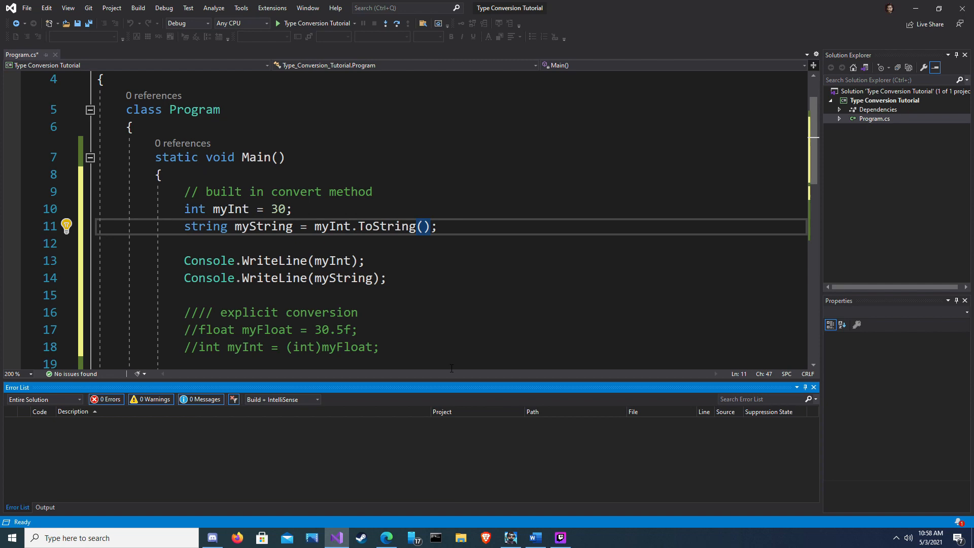
mouse_move(440, 398)
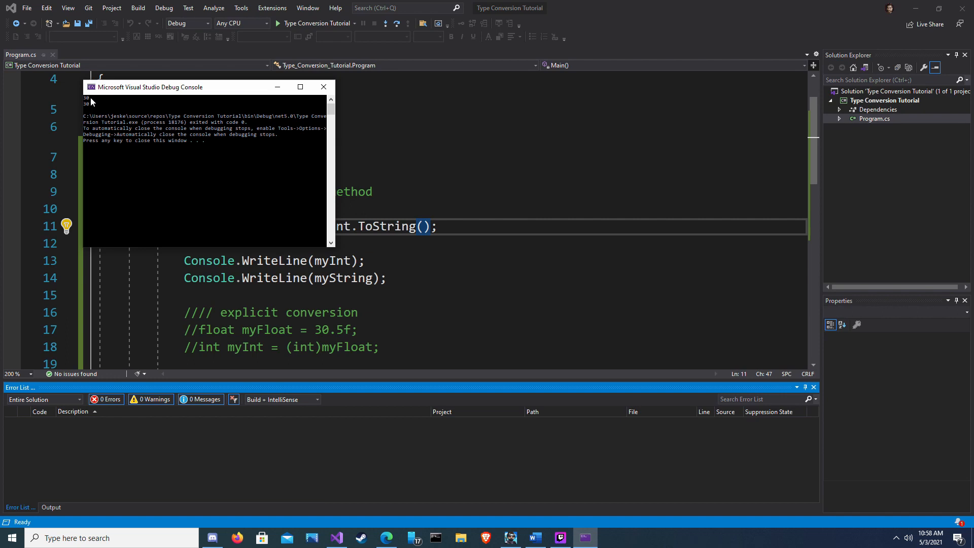
mouse_move(112, 110)
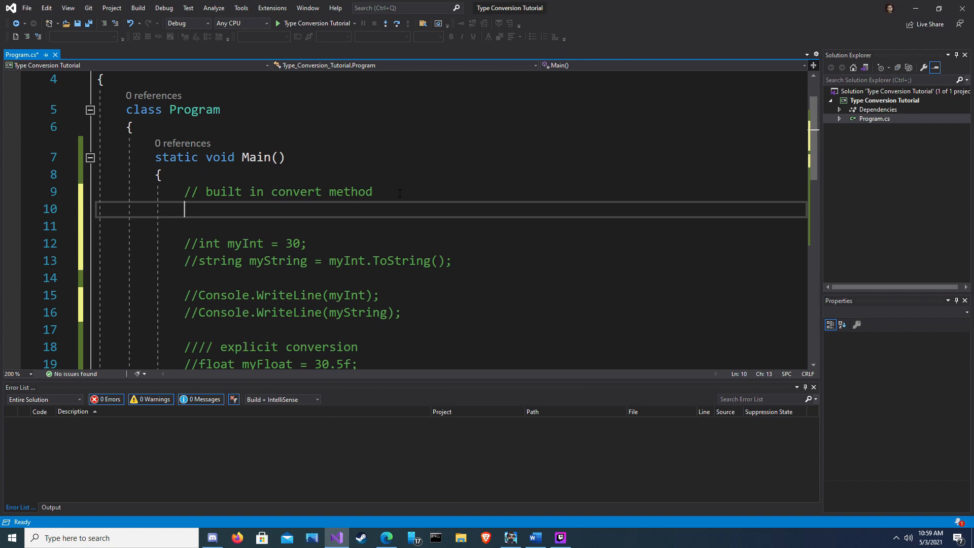
- Parse string myString = "30" into myInt using int.Parse and print myString and myInt
type("string myString = \"30\";")
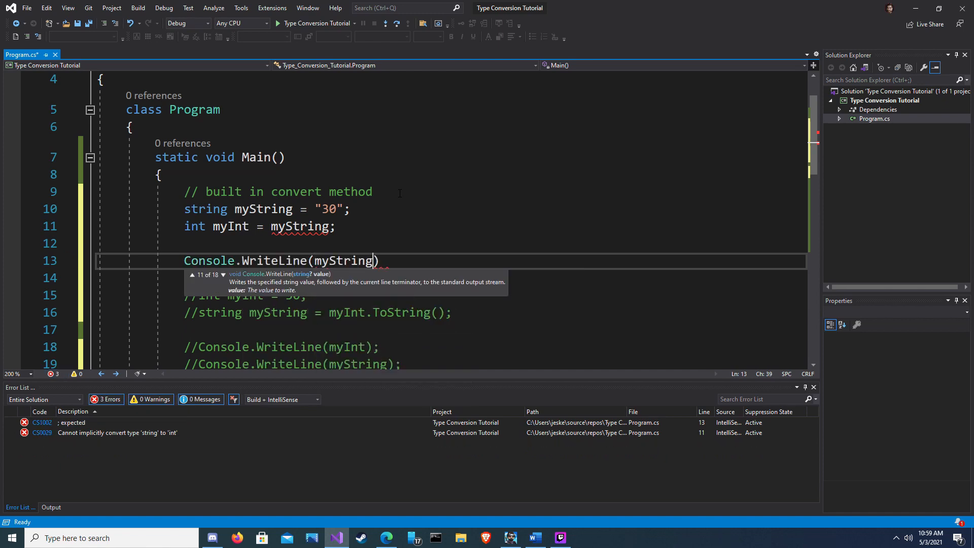
type("Console.wr")
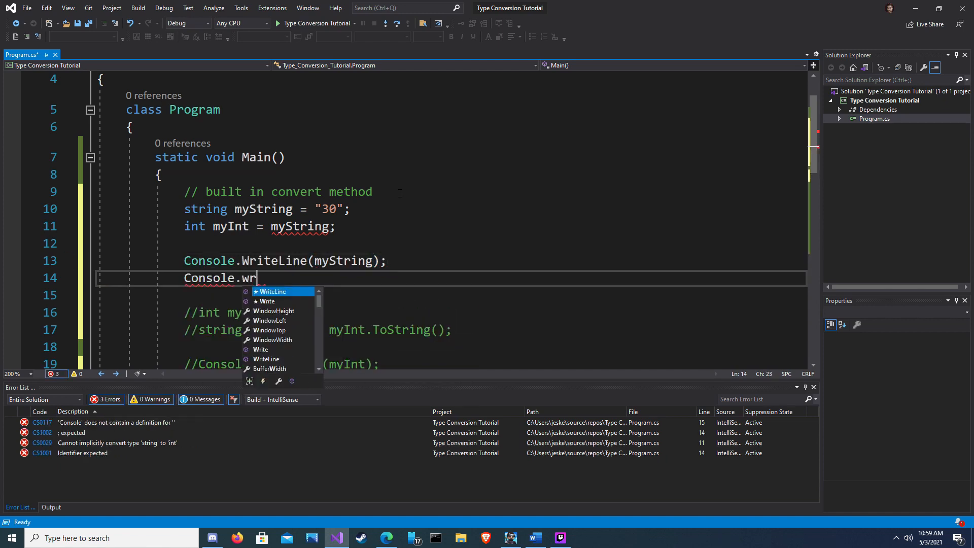
type("iteLine(myInt")
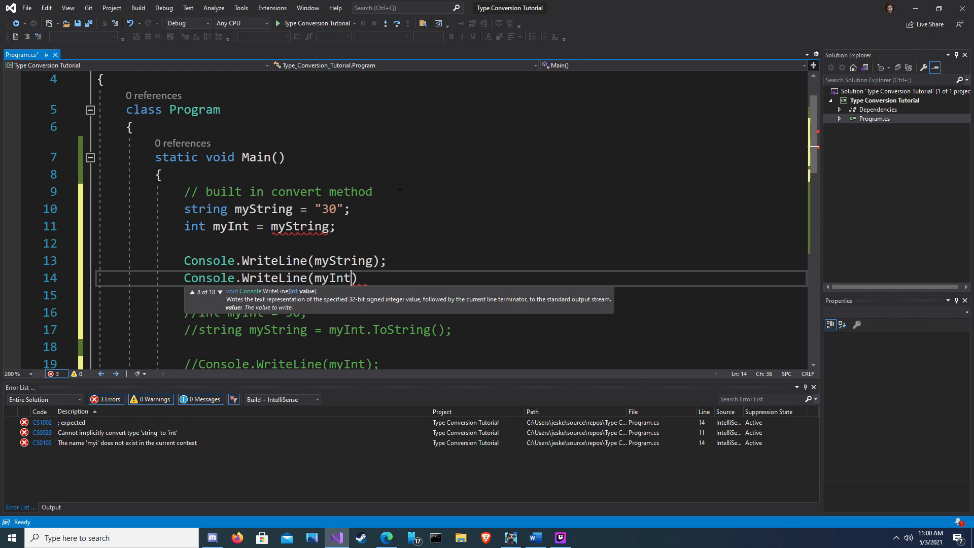
type(";")
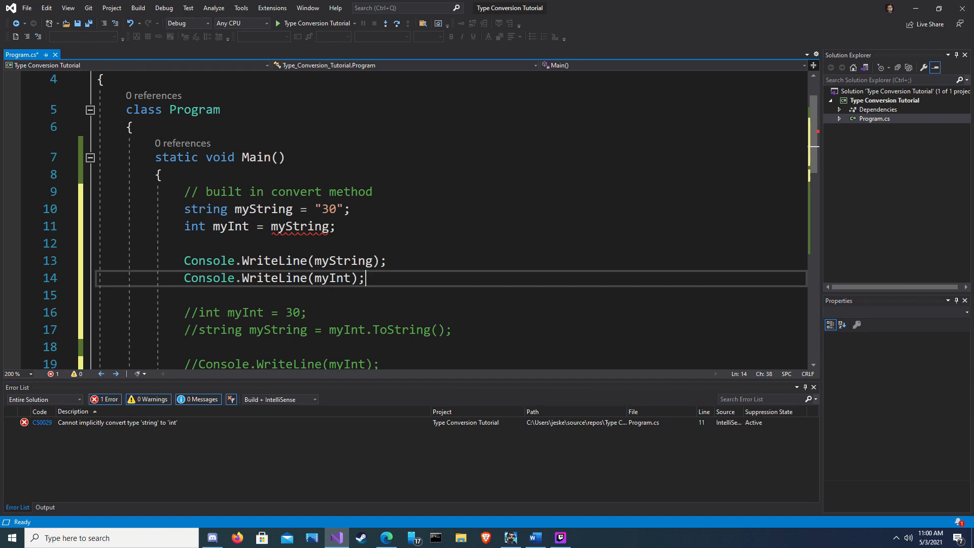
type("(int")
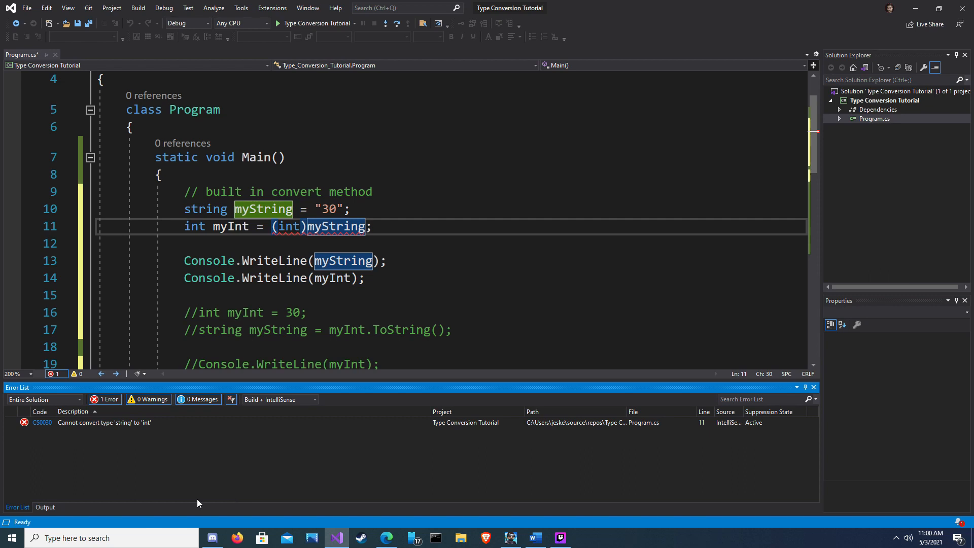
type("int.Parse(")
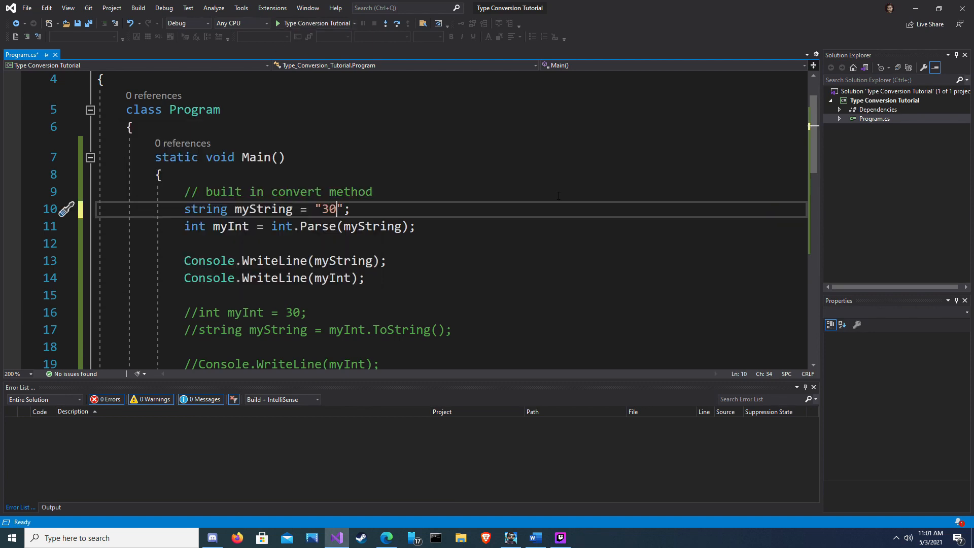
- Change myString to "Hellow World" and run, triggering a FormatException at int.Parse
type("Hellow Wo")
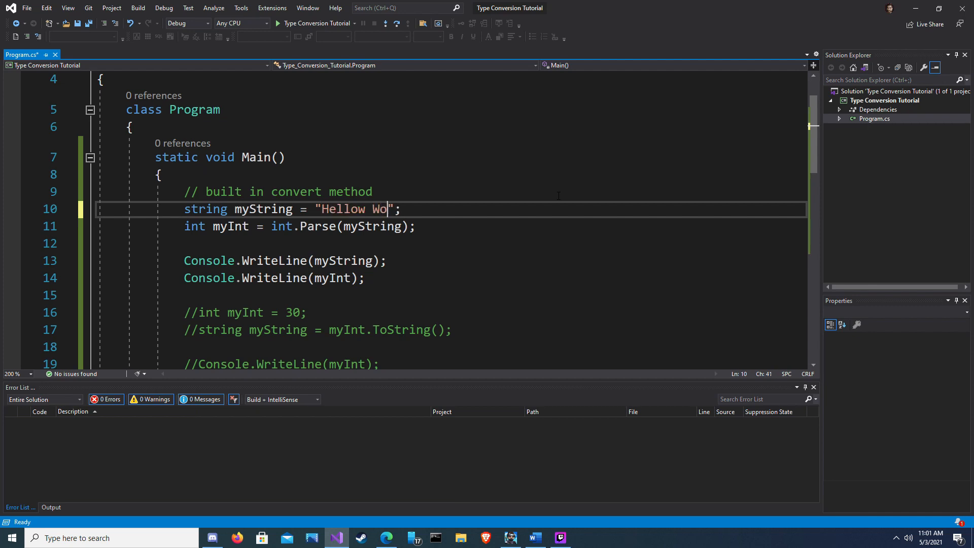
type("rld")
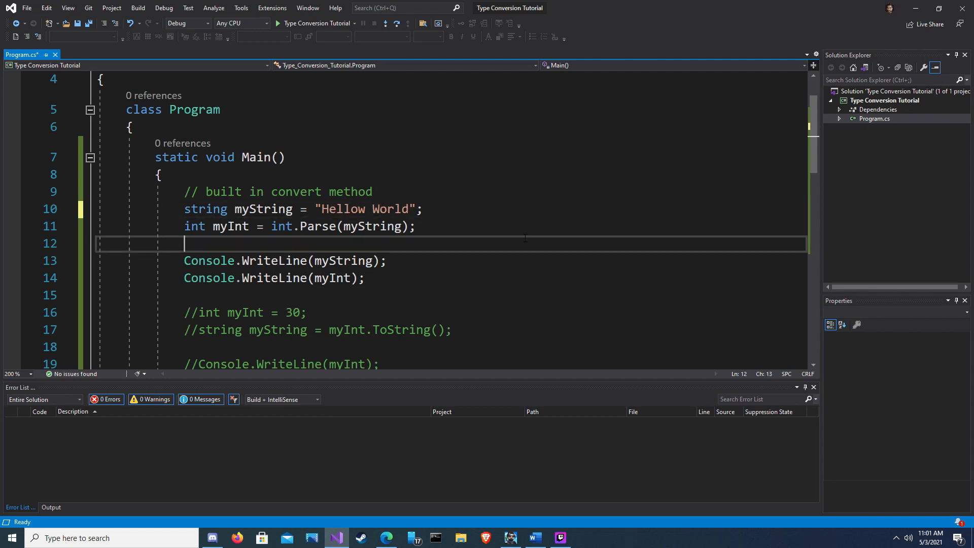
left_click(277, 23)
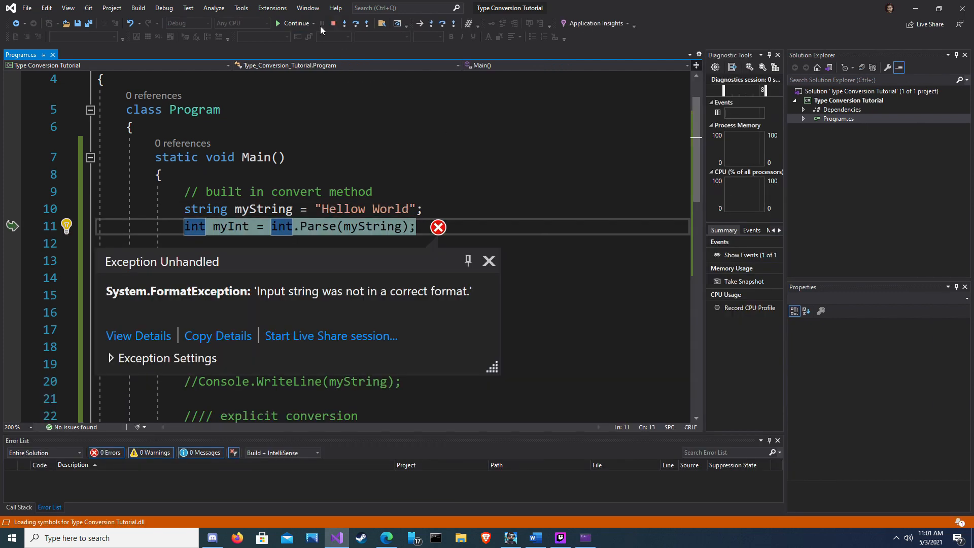